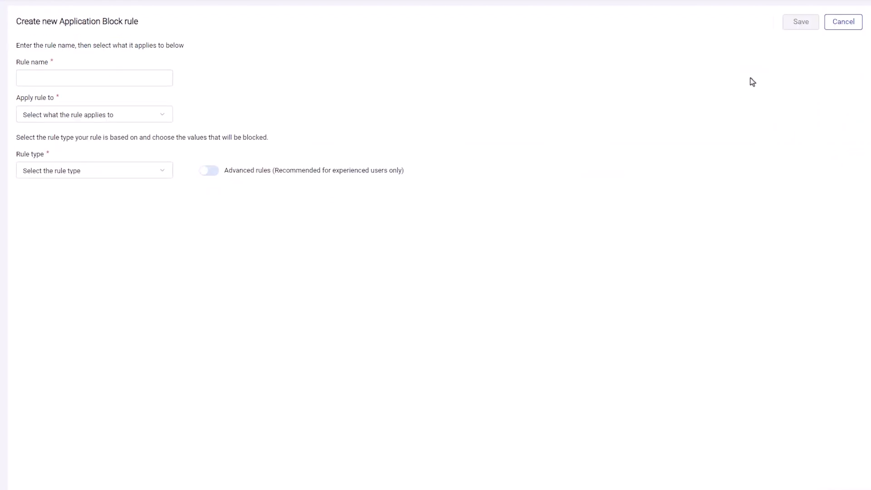
# Name the rule 'Auto-Clicker Block' and apply it to Global - All endpoints
pyautogui.write('Auto-Clicker Block')
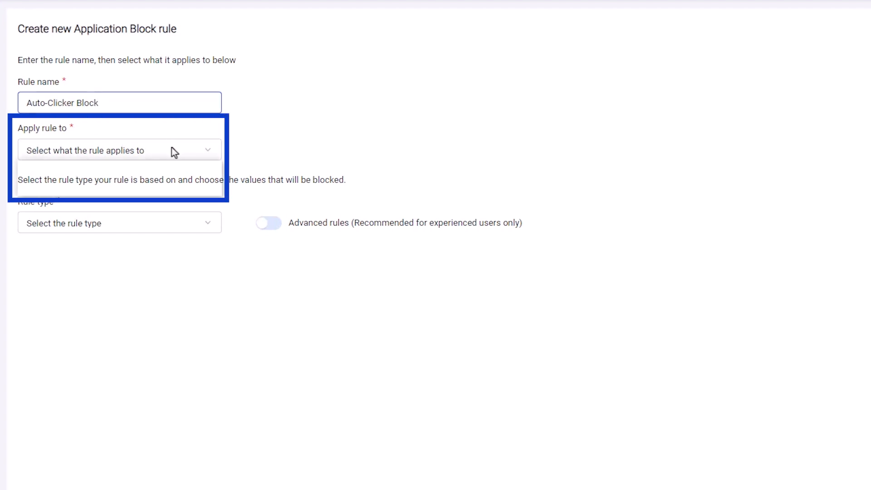
pyautogui.click(119, 149)
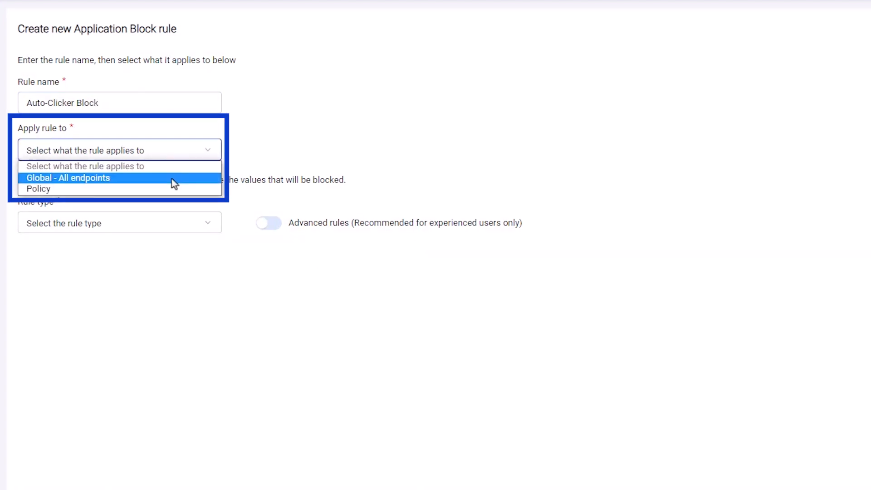
pyautogui.click(67, 178)
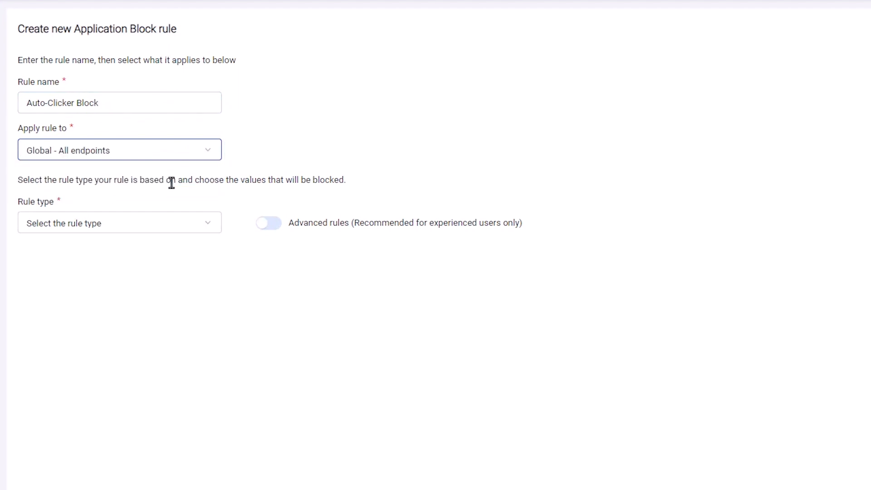
# Make it an Application rule blocking Free Mouse Auto Clicker and save it
pyautogui.click(119, 223)
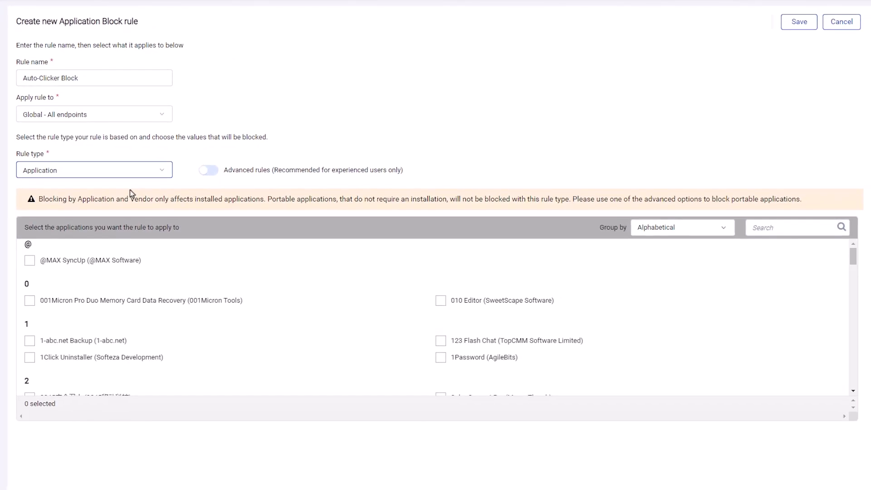
pyautogui.click(794, 227)
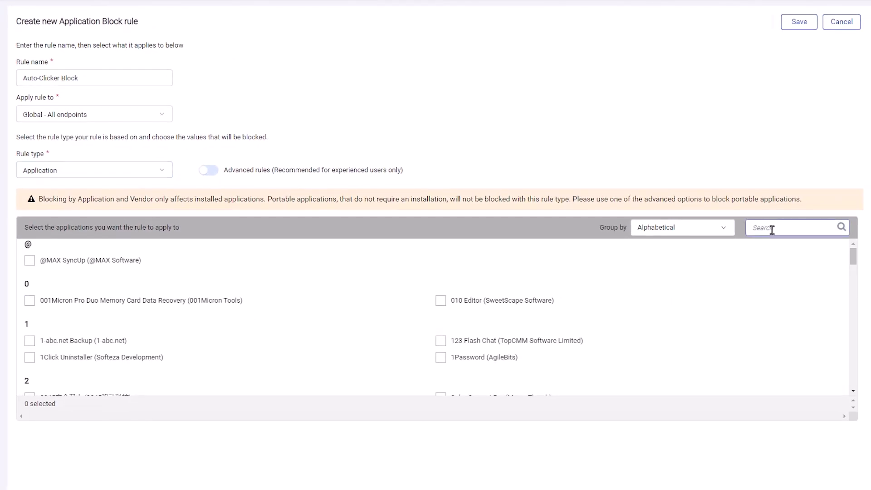
pyautogui.write('free mouse')
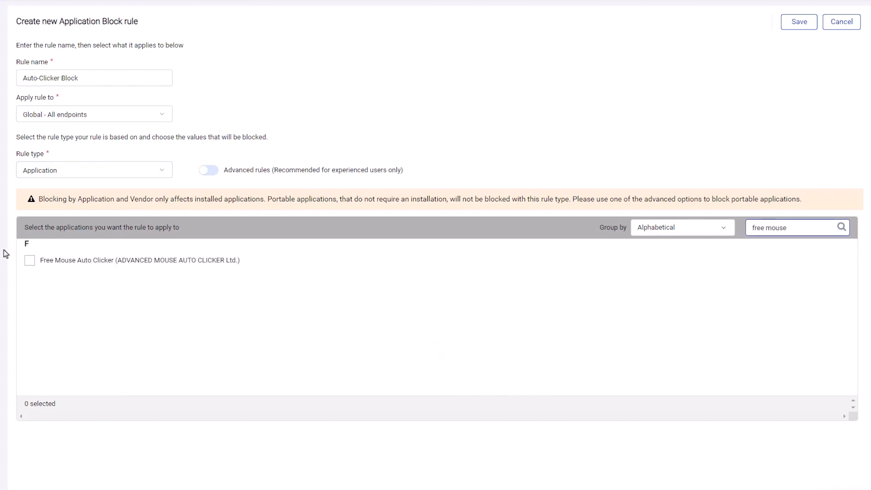
pyautogui.click(30, 260)
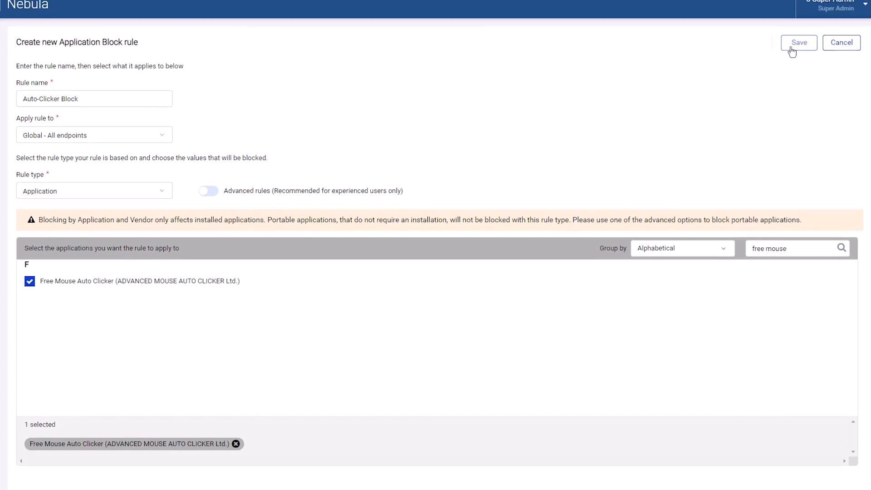
pyautogui.click(798, 43)
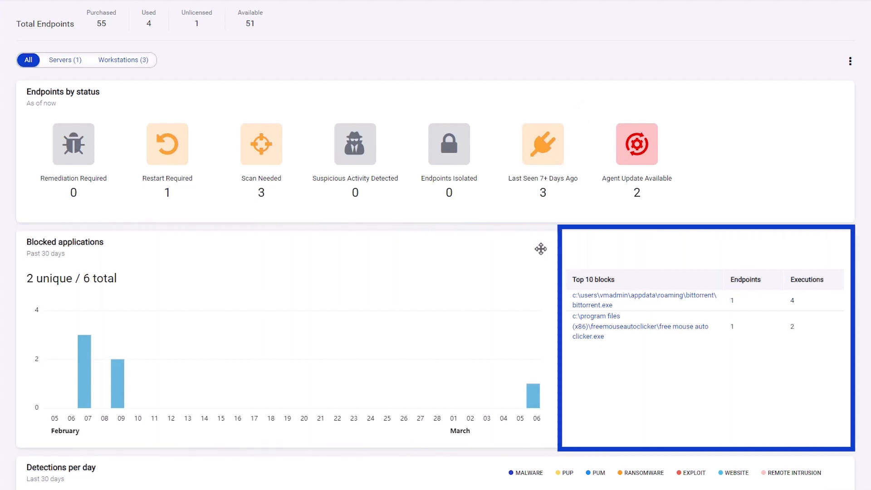
pyautogui.moveTo(590, 332)
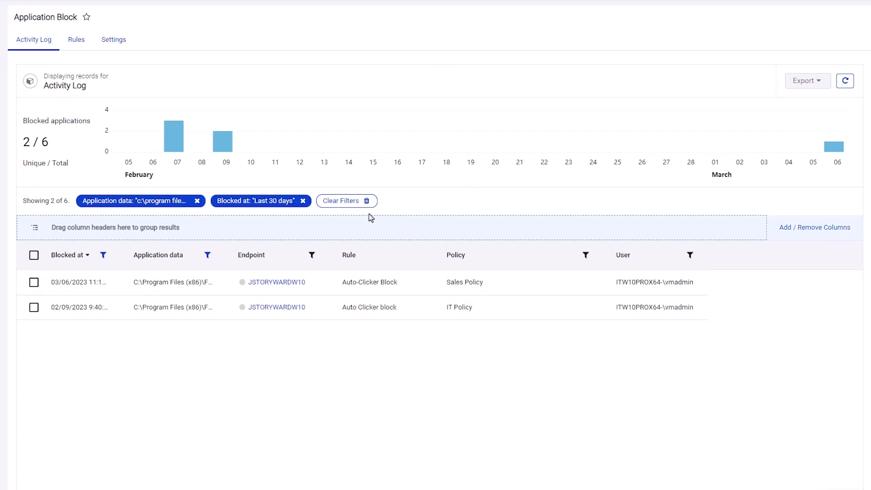
# Clear the Application Block activity log filters to show all six block records
pyautogui.click(346, 200)
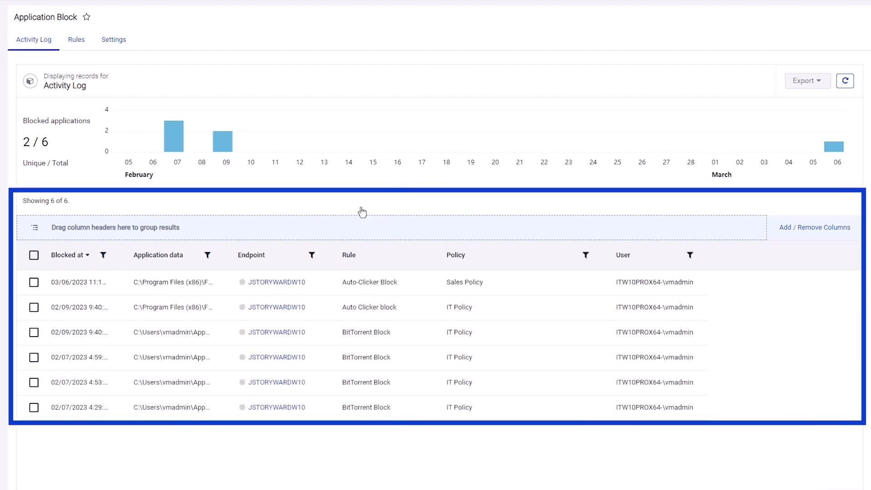
pyautogui.moveTo(343, 233)
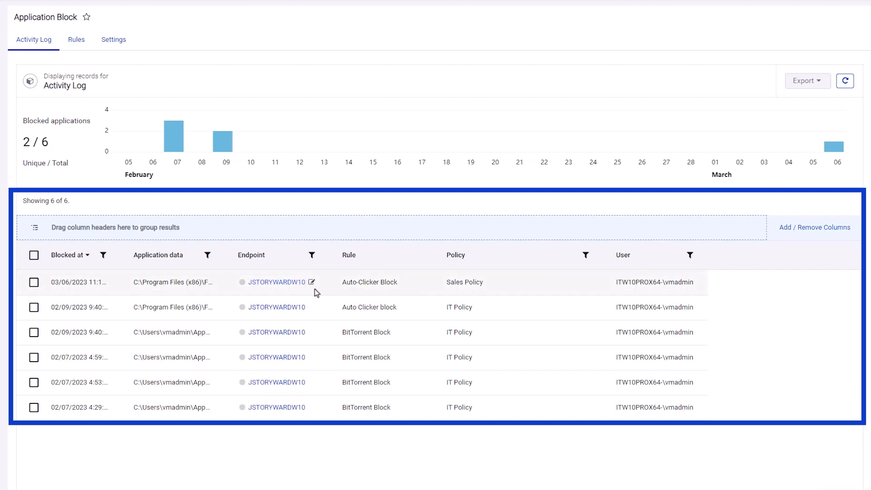
pyautogui.moveTo(635, 288)
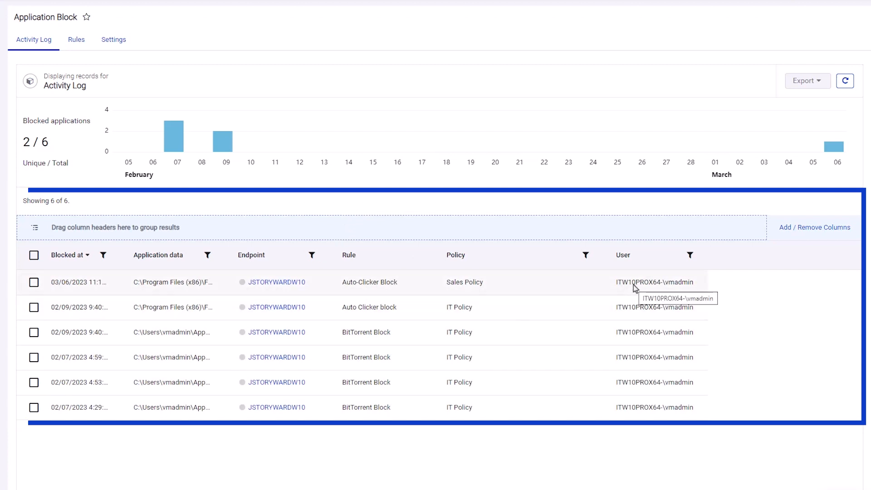
pyautogui.moveTo(574, 295)
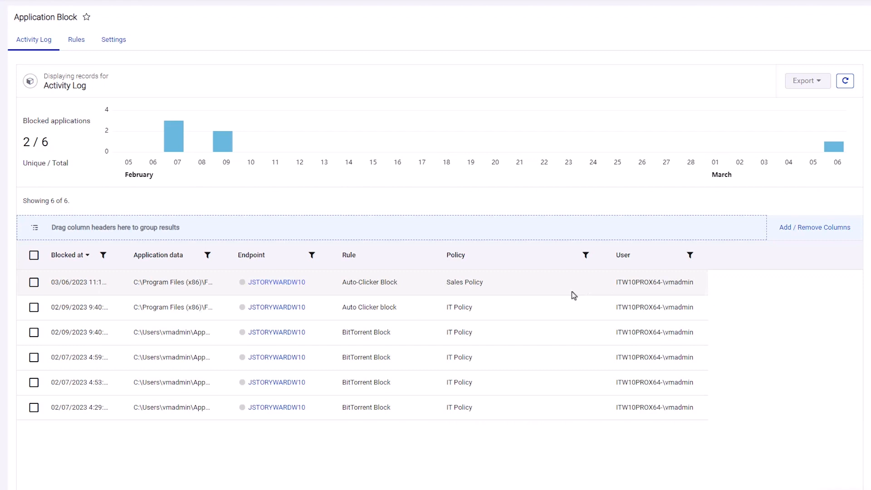